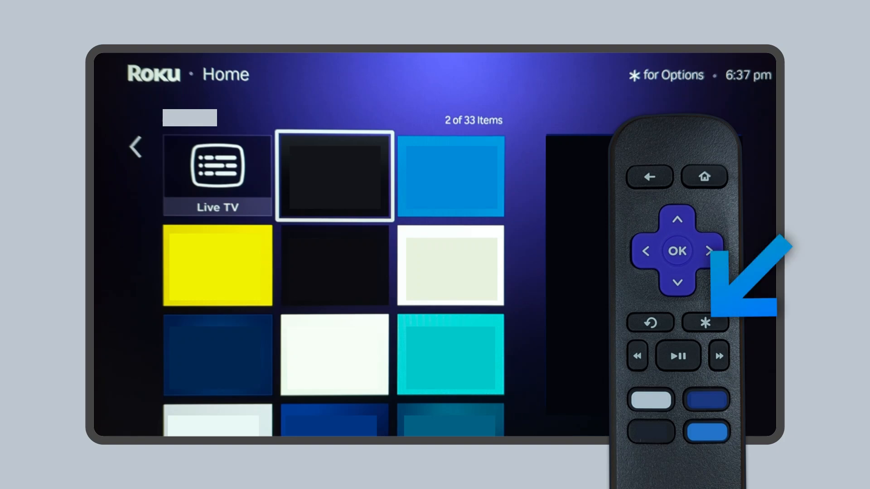
Open the second channel app's options, choose Remove app, and confirm the removal
click(705, 322)
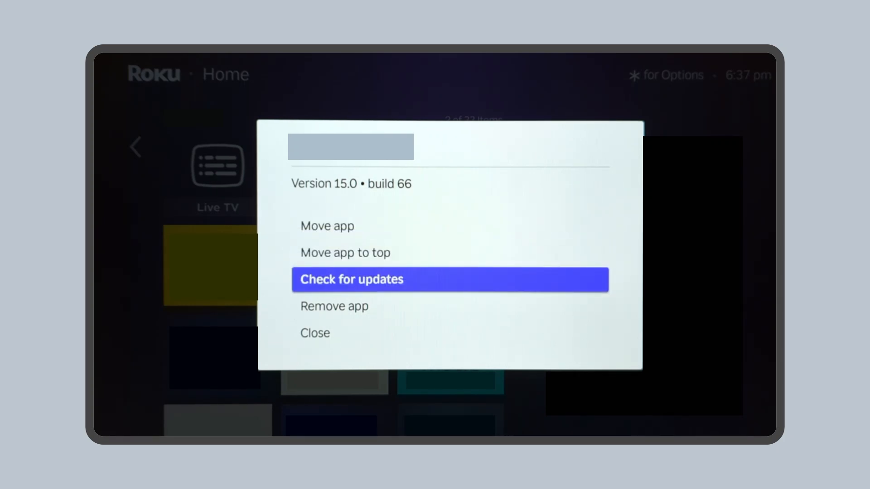
click(334, 305)
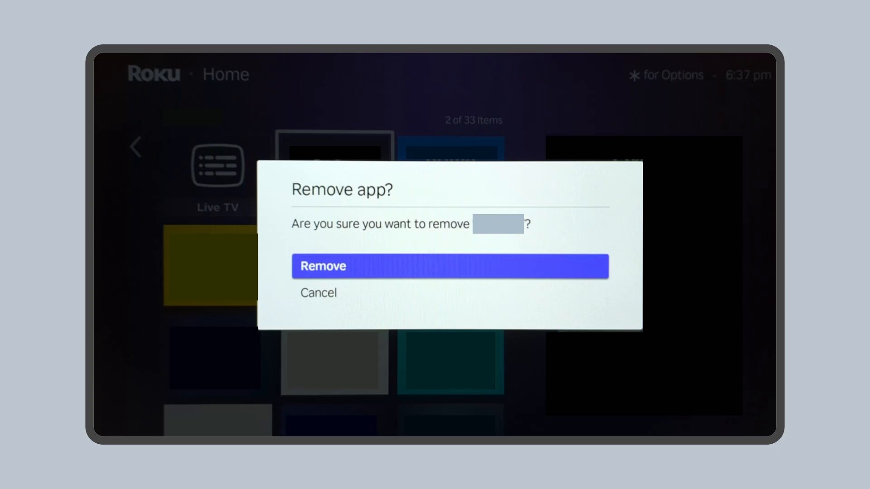
click(449, 266)
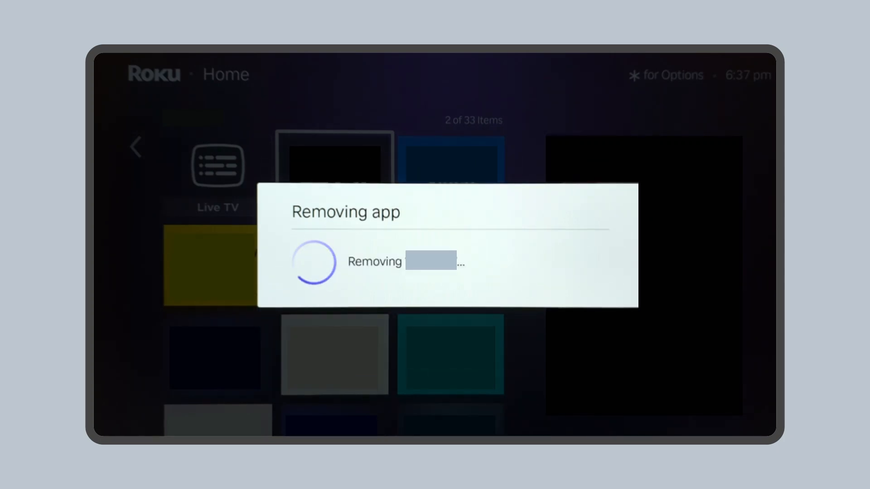